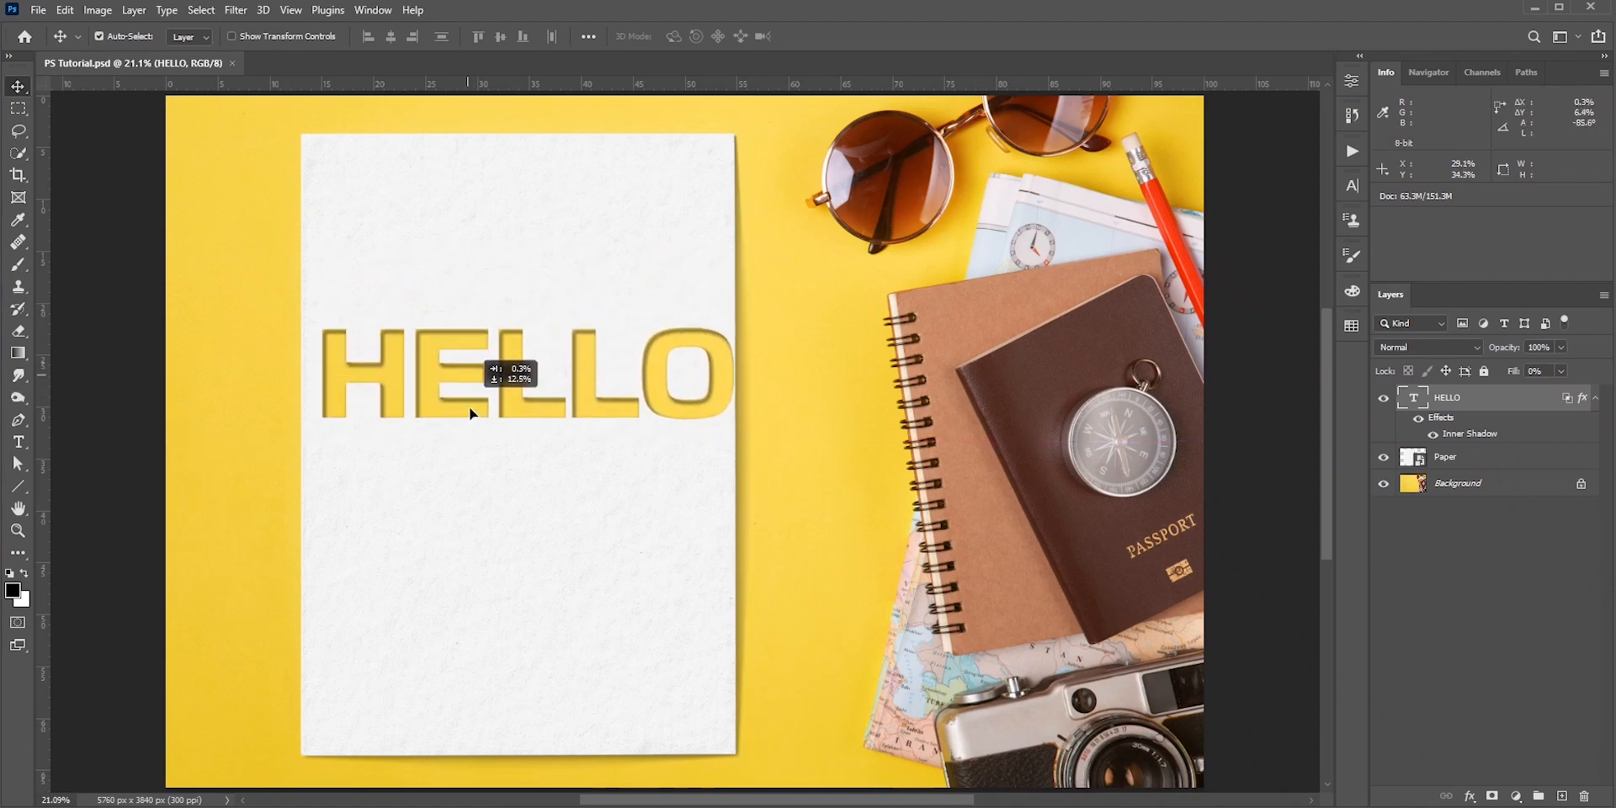
- Enter 'HI!' on the sample text layer and scale it with Free Transform
text(HI!)
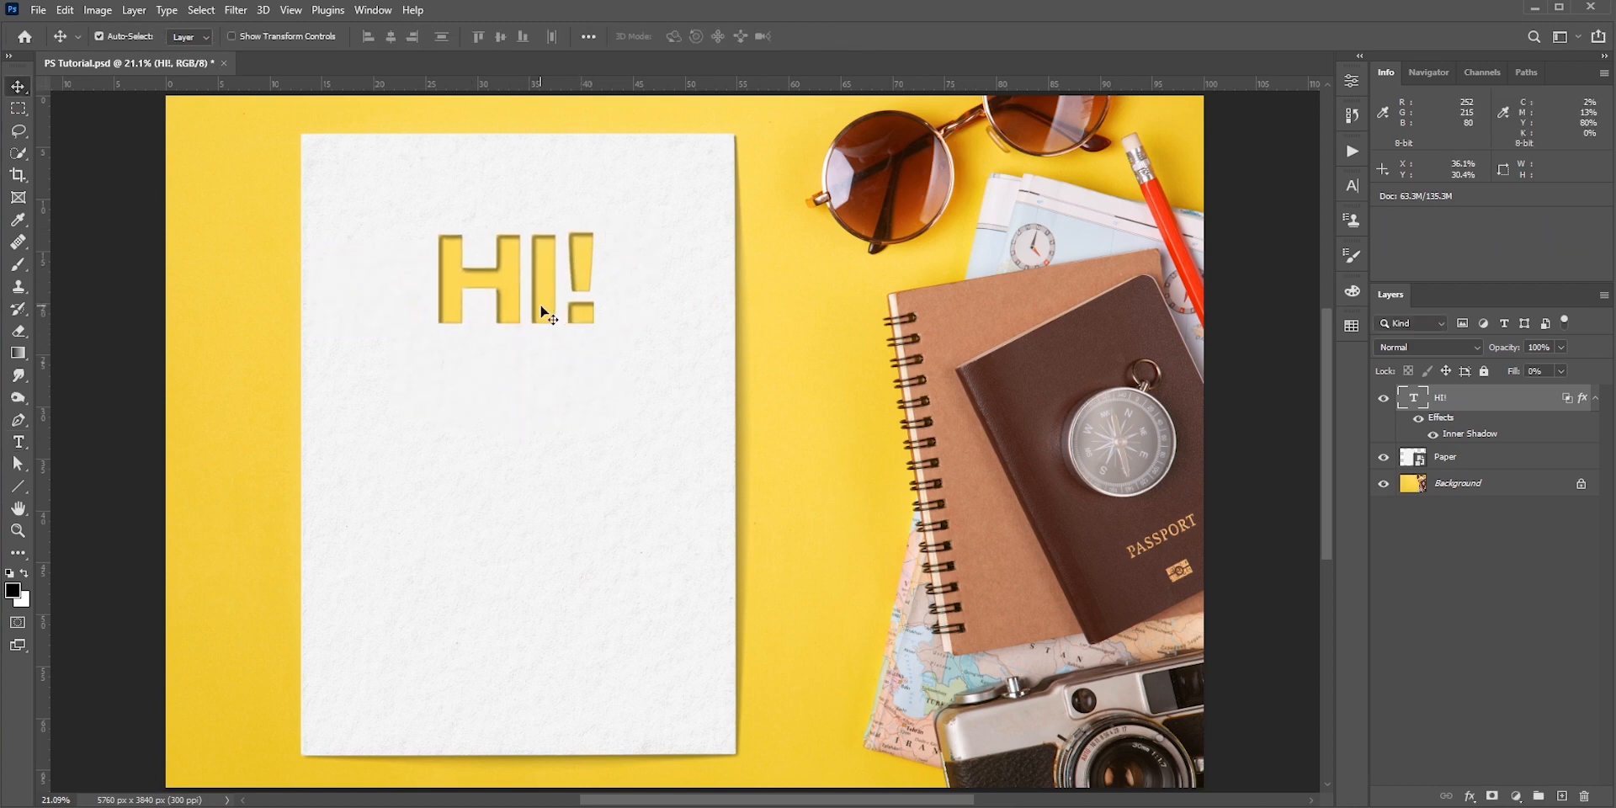
key(Ctrl+t)
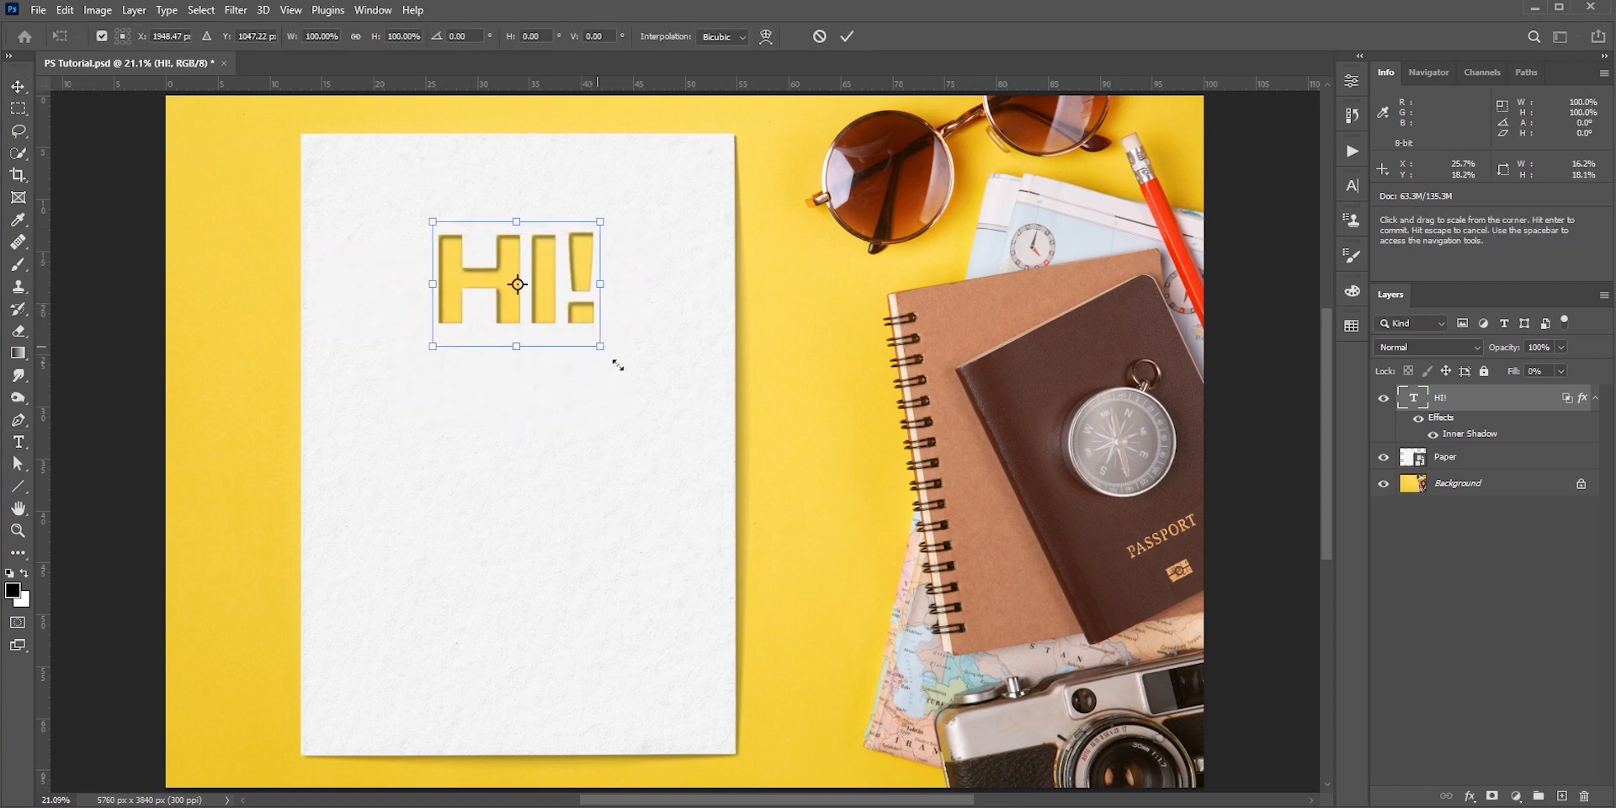
drag(599, 345, 626, 363)
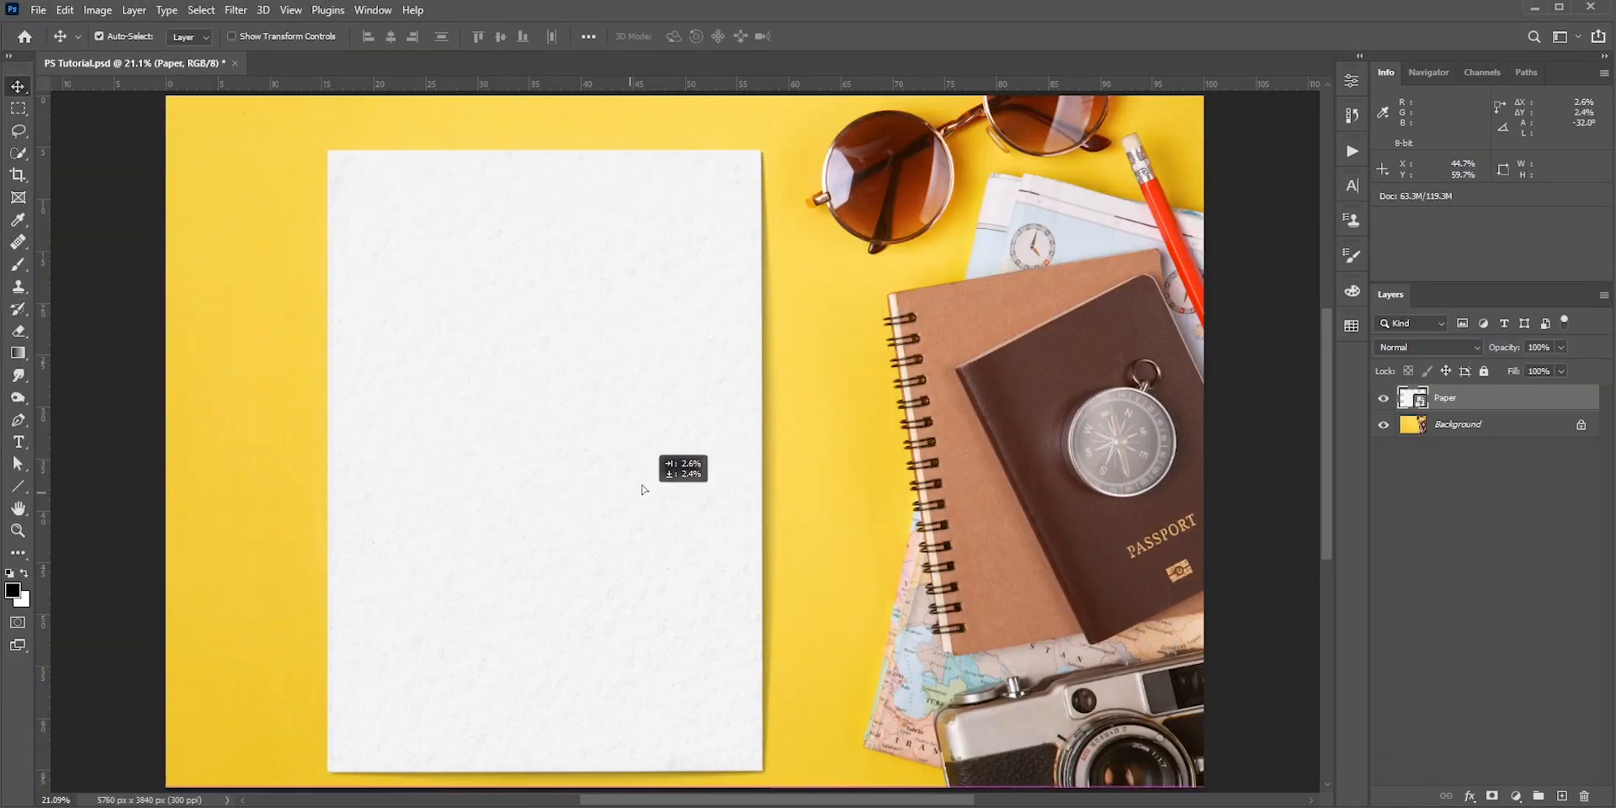
- Reposition the blank paper sheet and set bold black 'TEXT' on it
drag(641, 490, 700, 505)
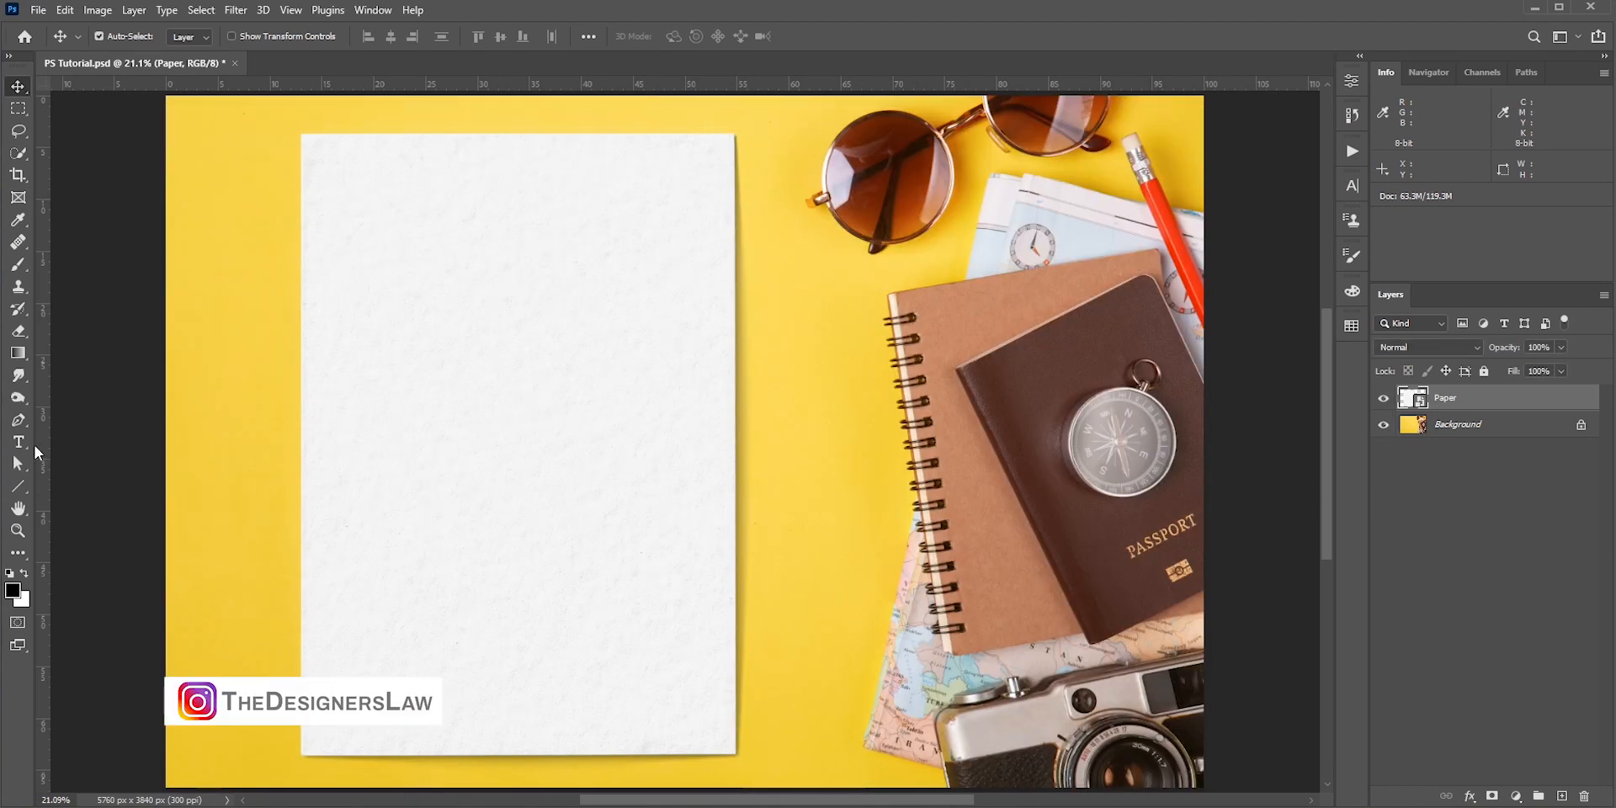
text(TEXT)
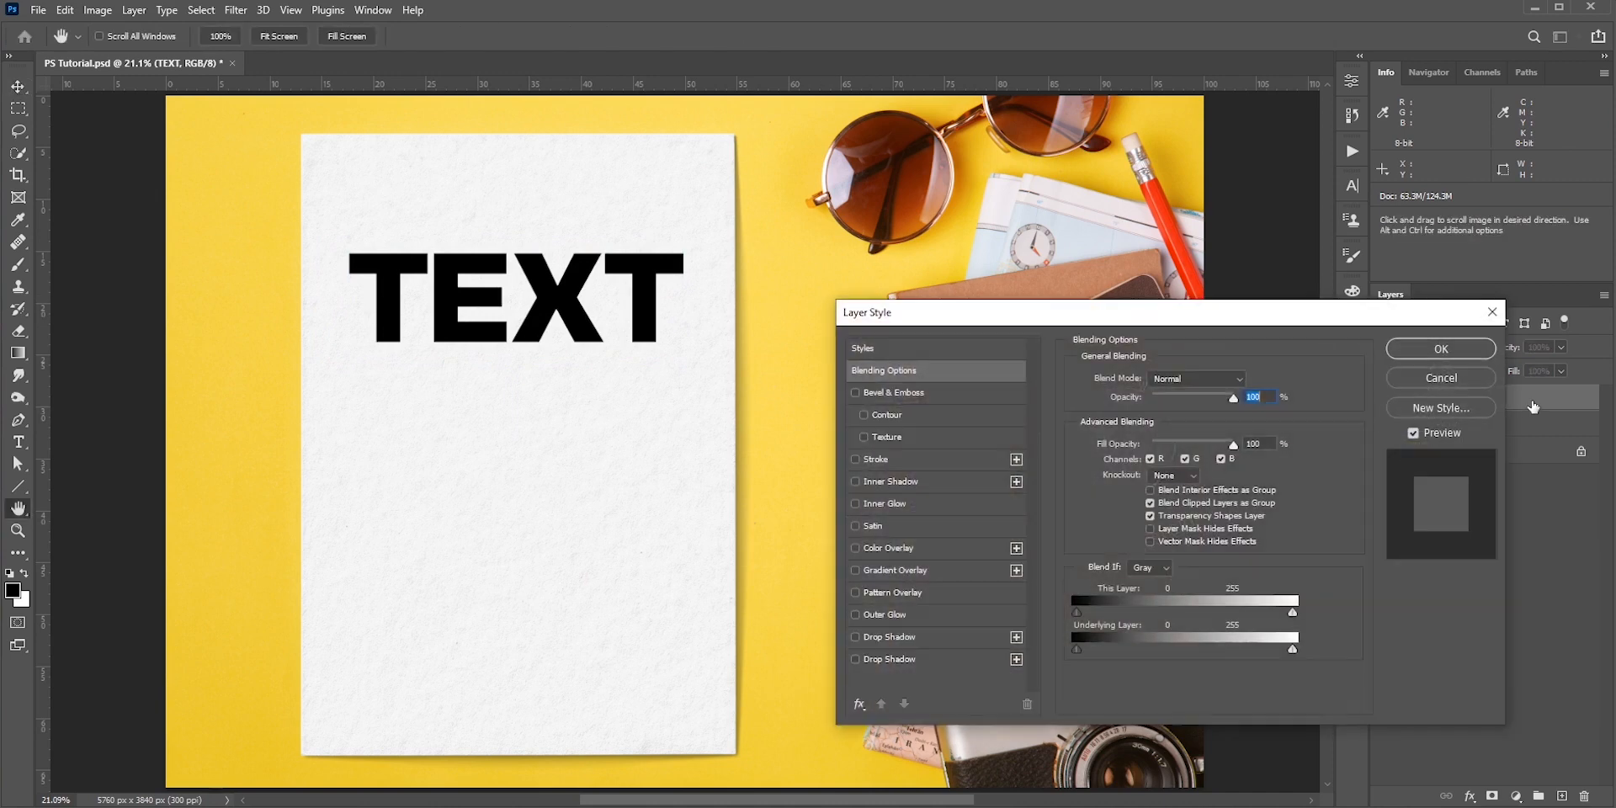
- Choose Shallow as the TEXT layer's Knockout in Blending Options
drag(1165, 313, 1093, 342)
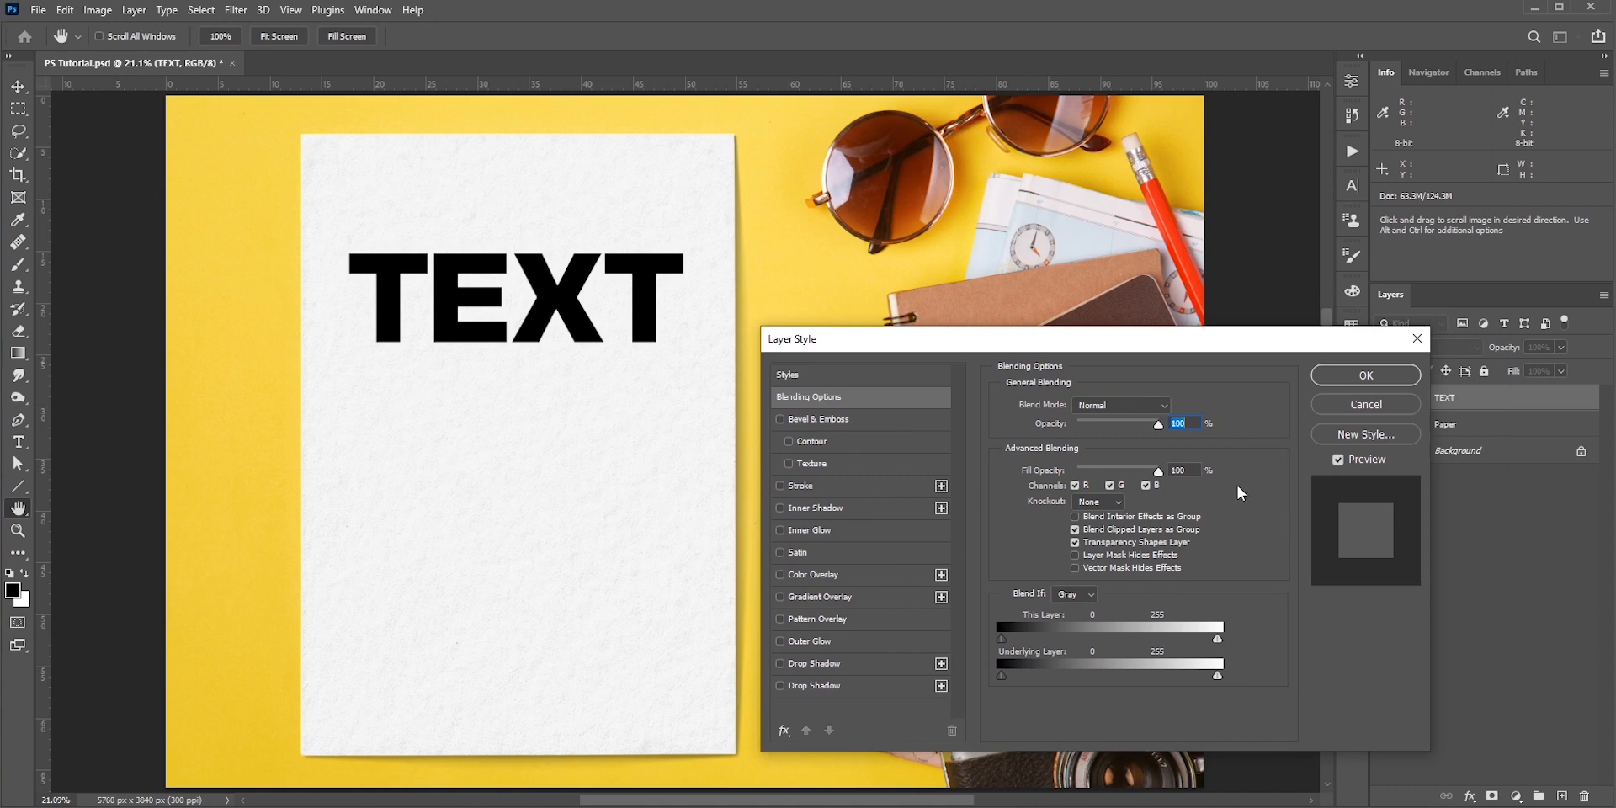
click(1098, 501)
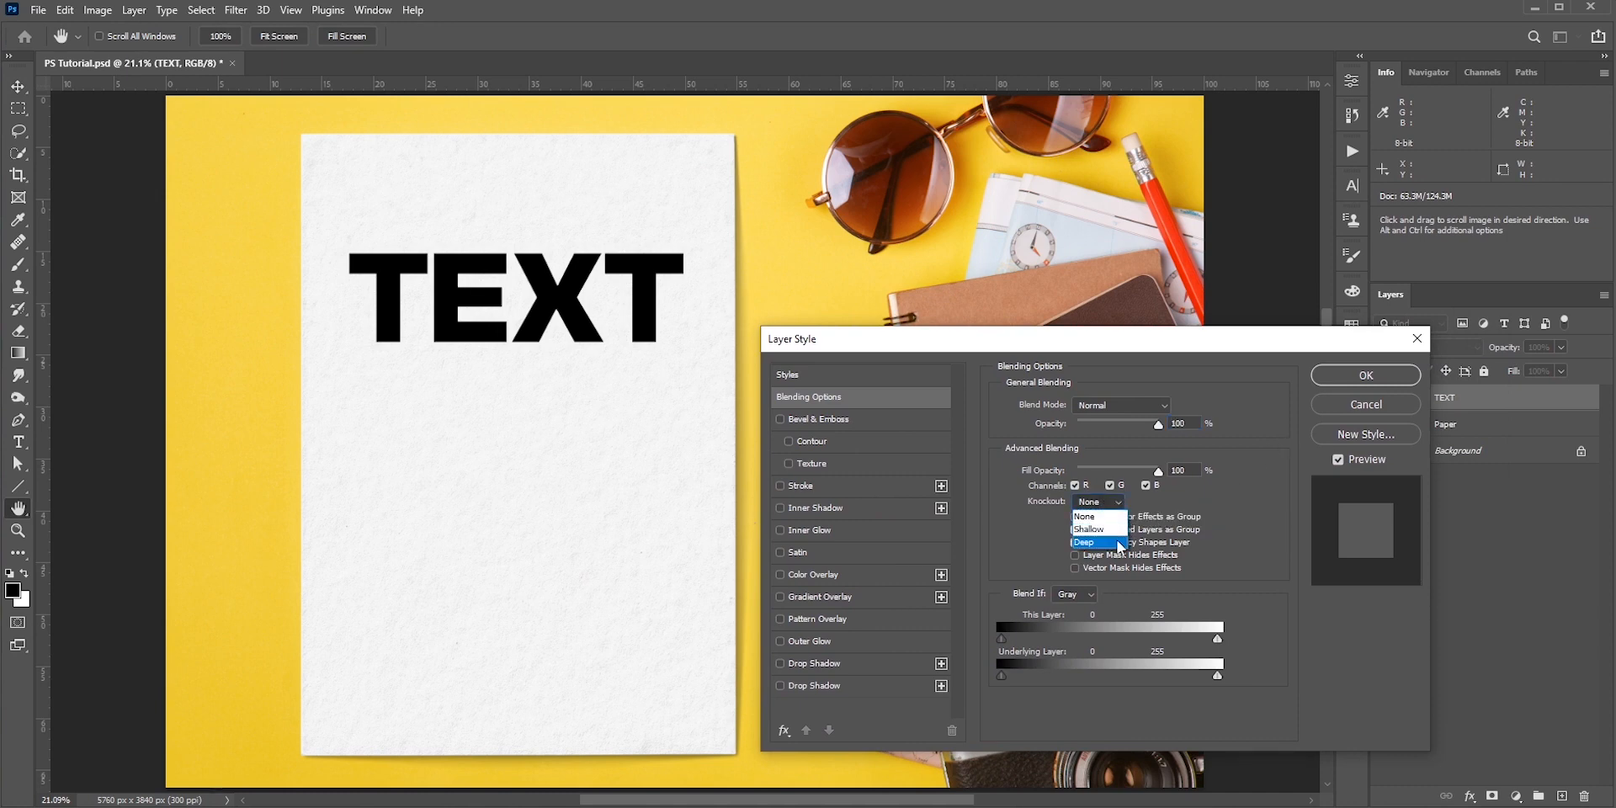
click(1088, 528)
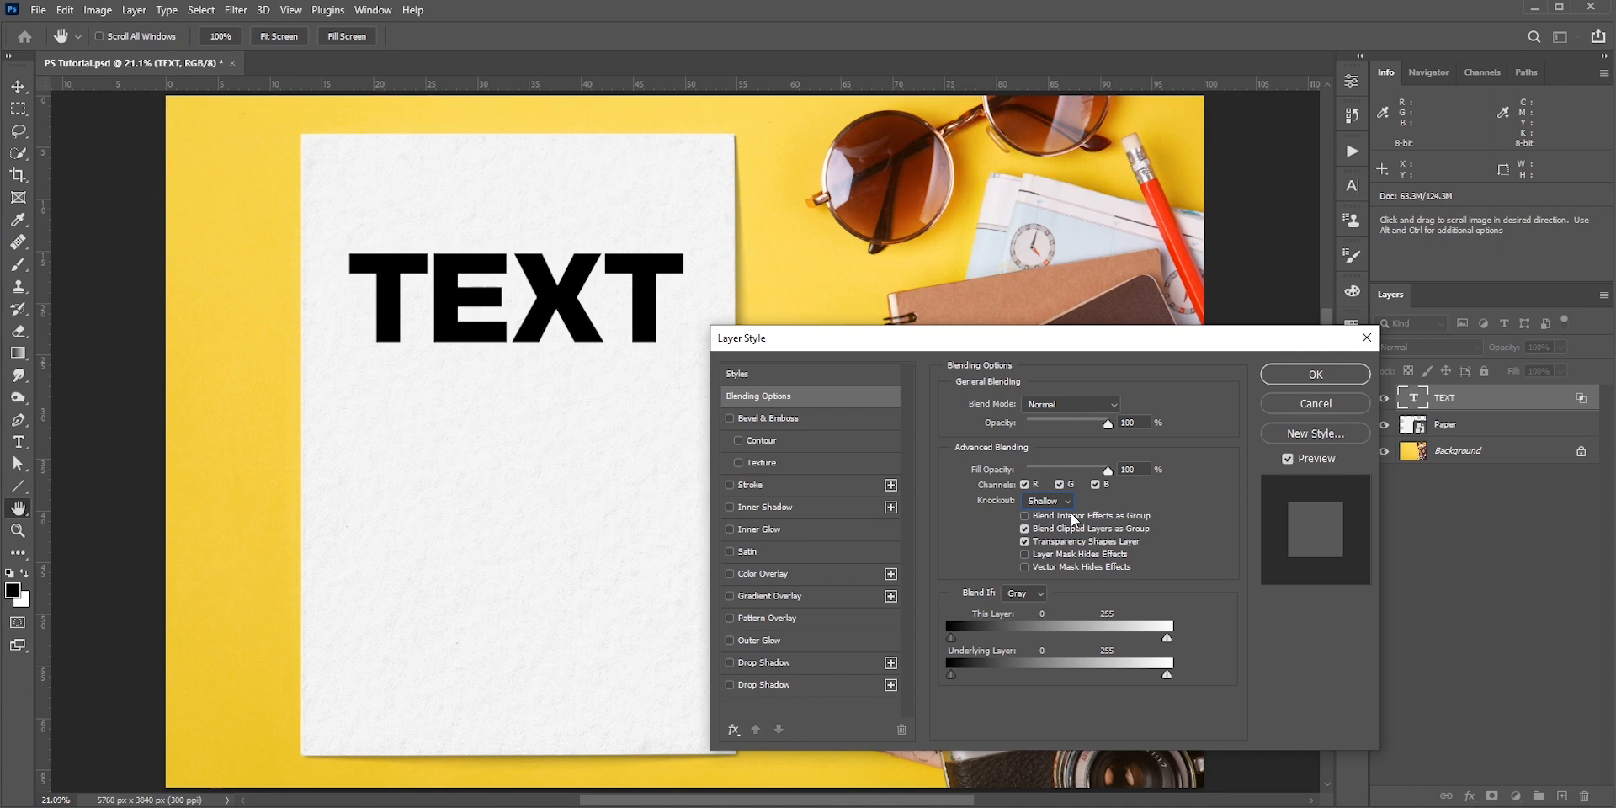
click(1047, 502)
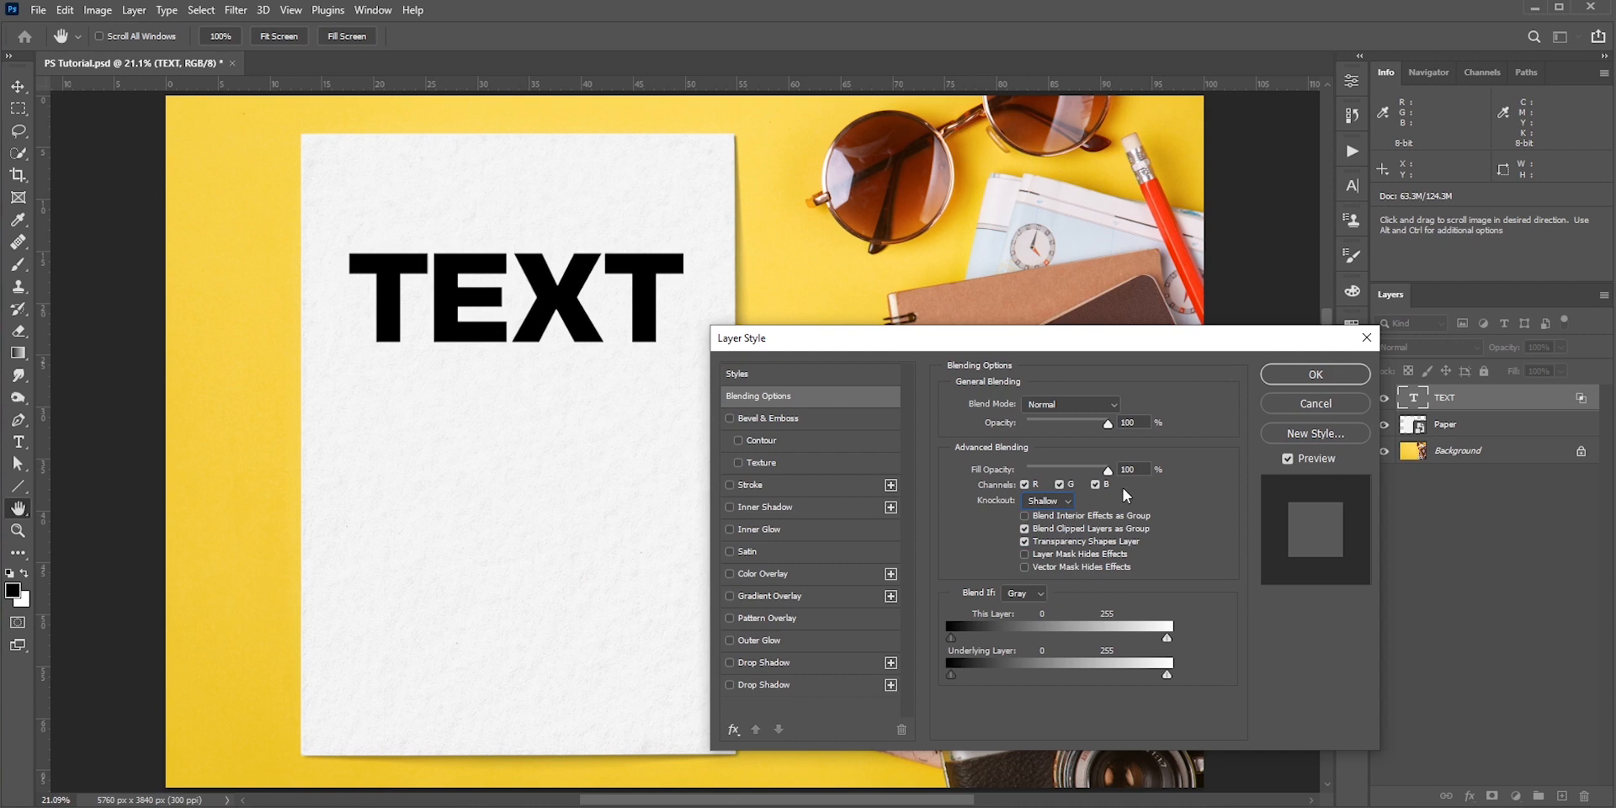
- Lower the TEXT layer's Fill Opacity to 0% so the yellow background shows through
drag(1109, 470, 1103, 470)
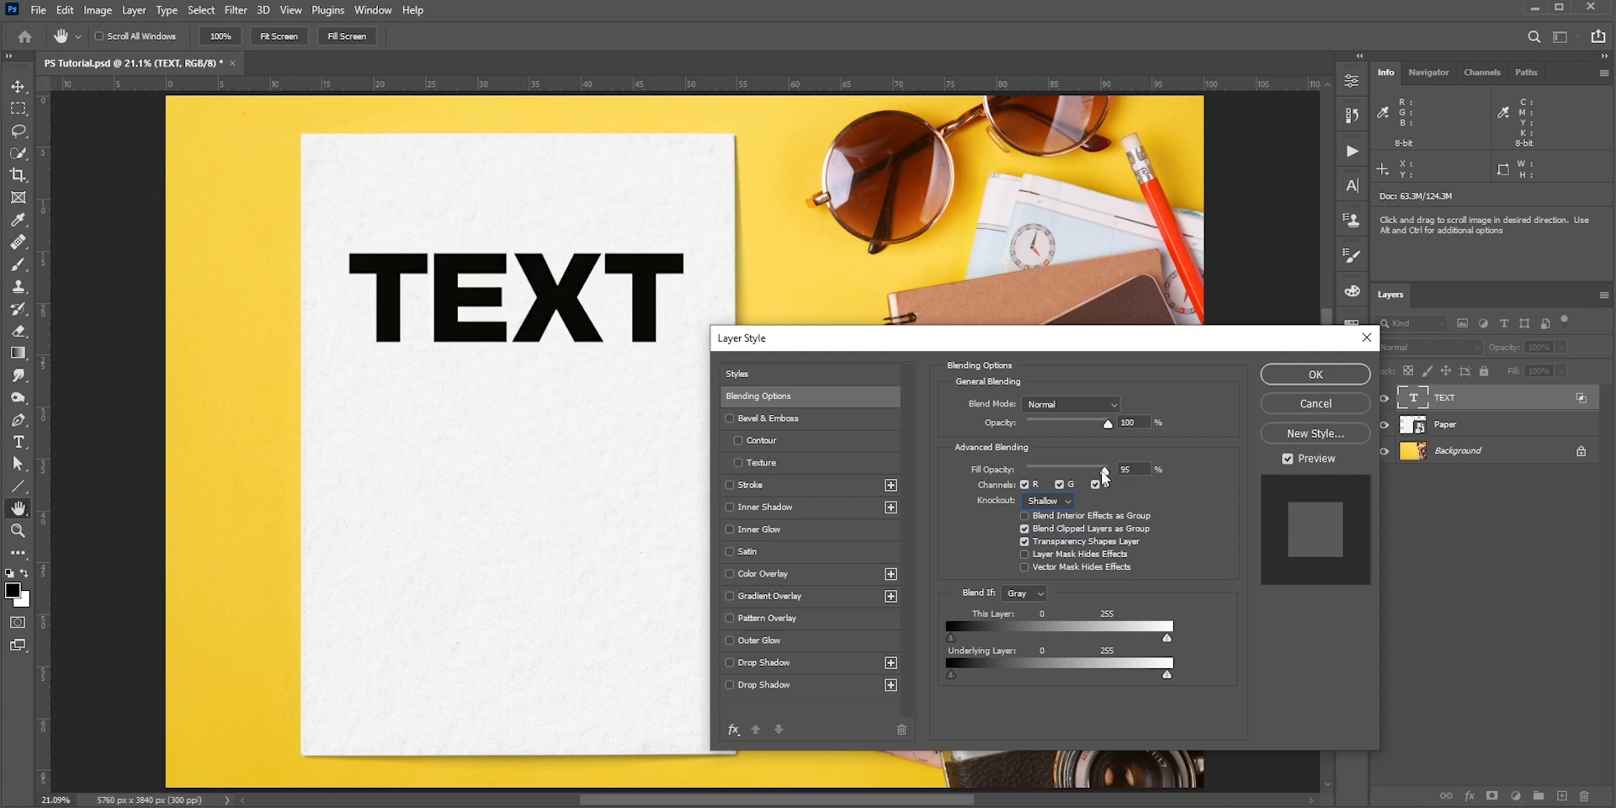
drag(1103, 477, 1026, 469)
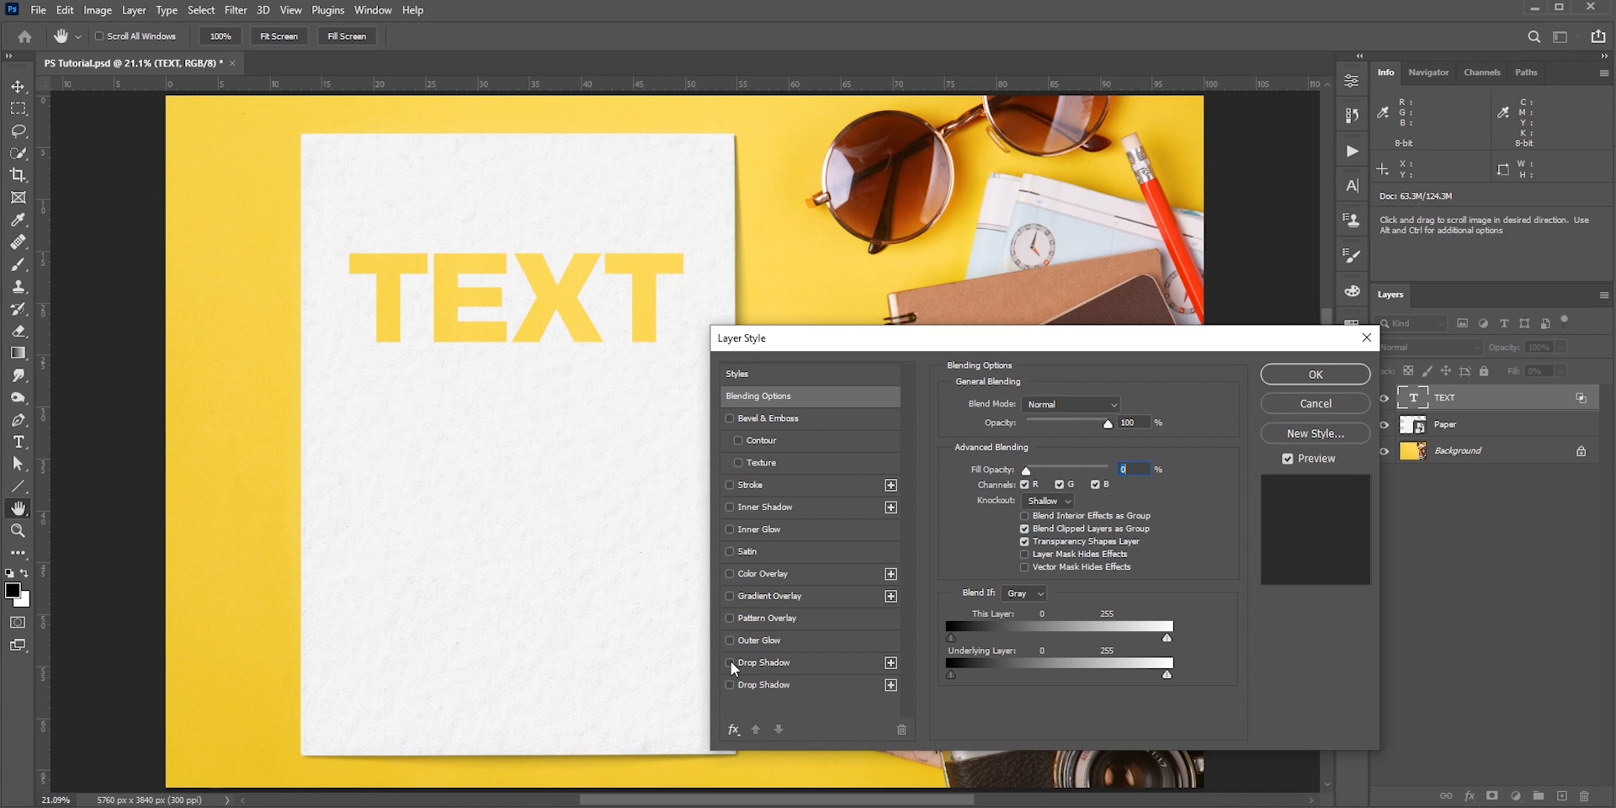
- Enable Drop Shadow and Inner Shadow, adjusting the inner shadow for a cut-paper depth
click(729, 663)
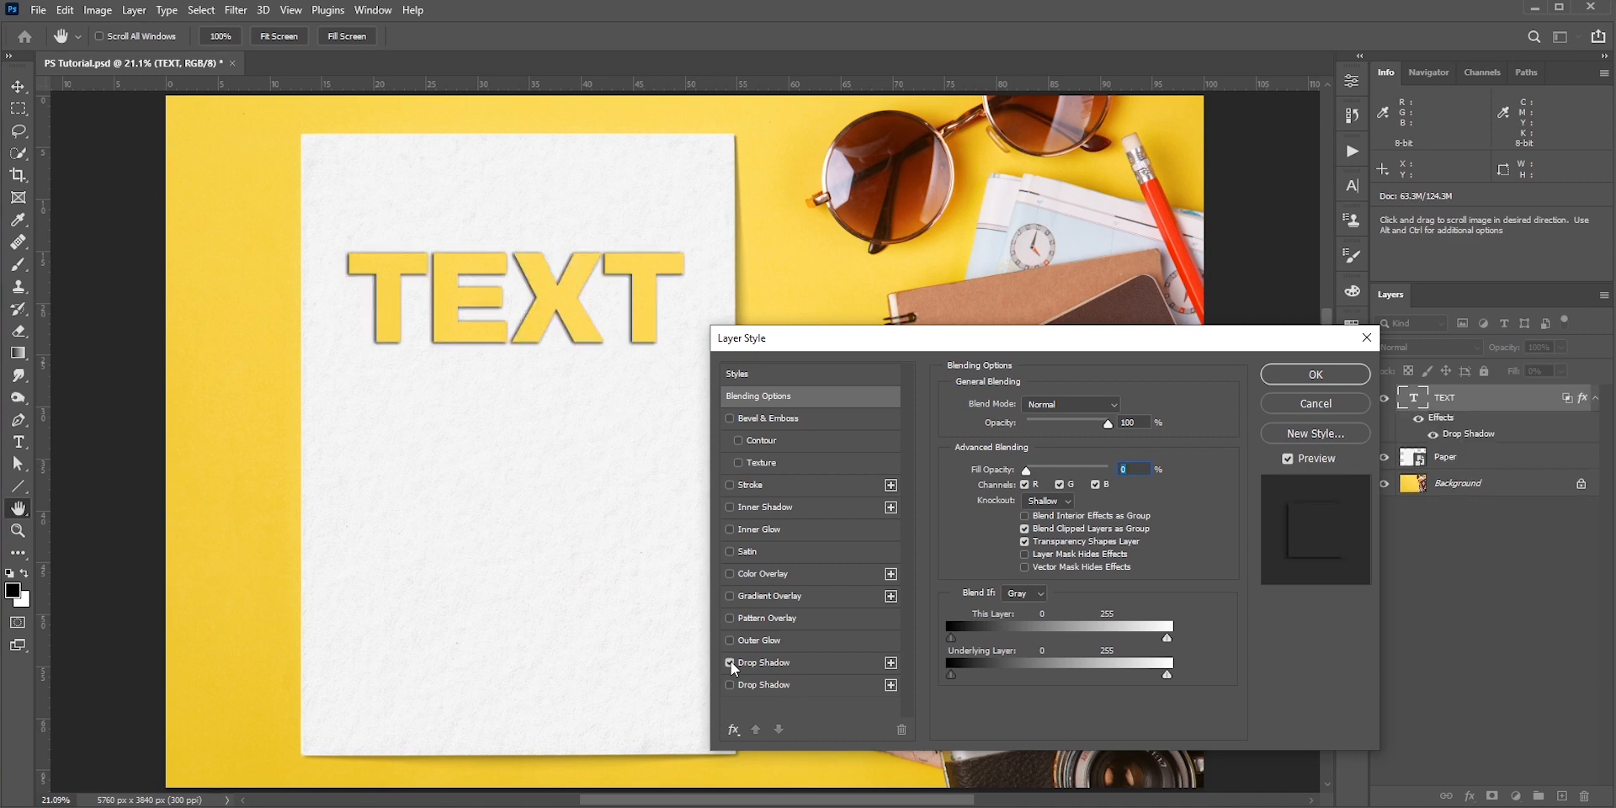
click(730, 507)
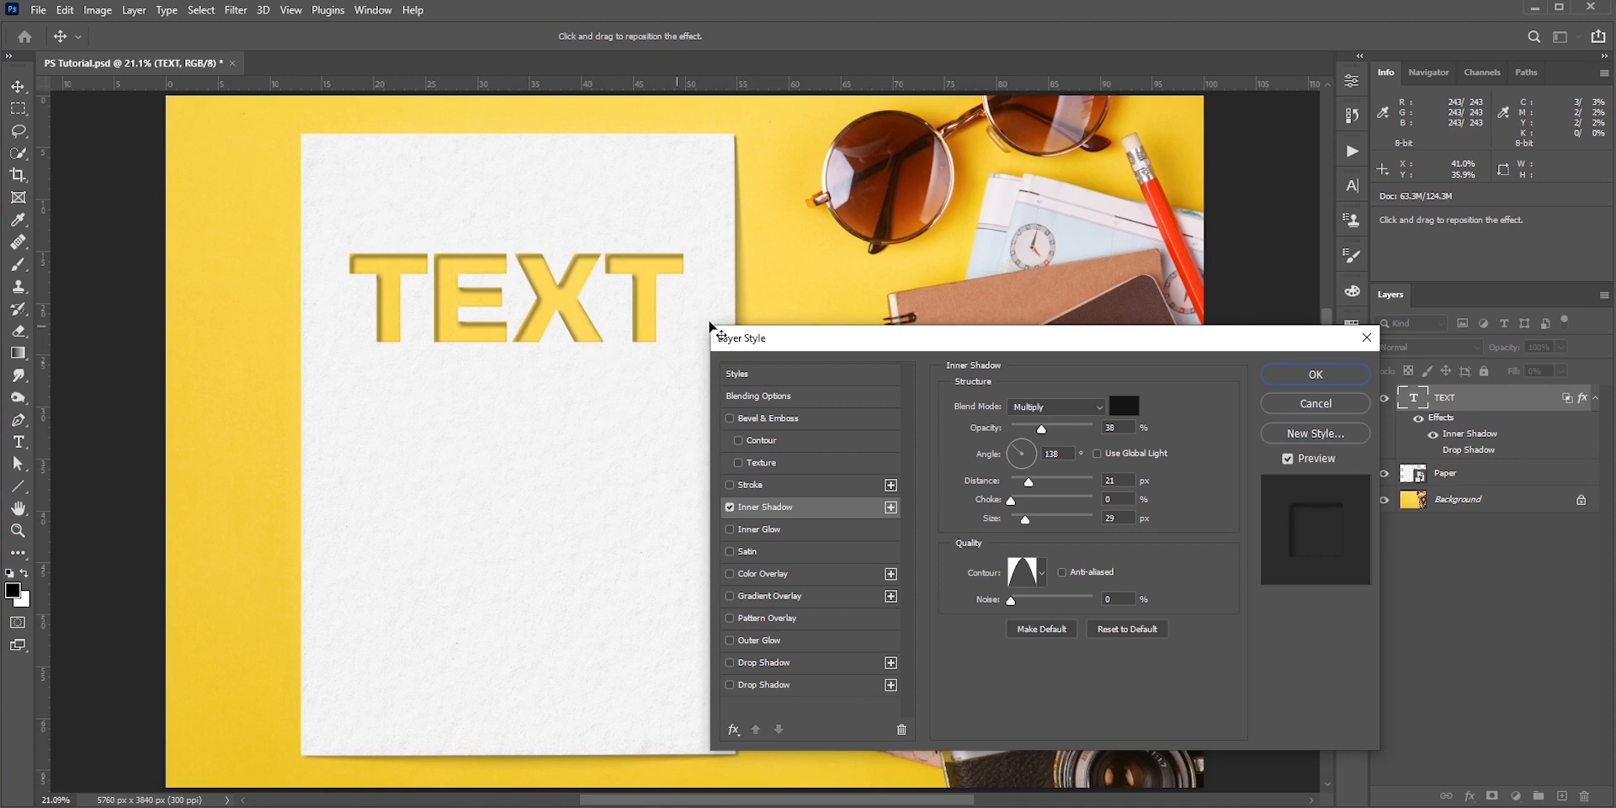
mouse_move(992, 211)
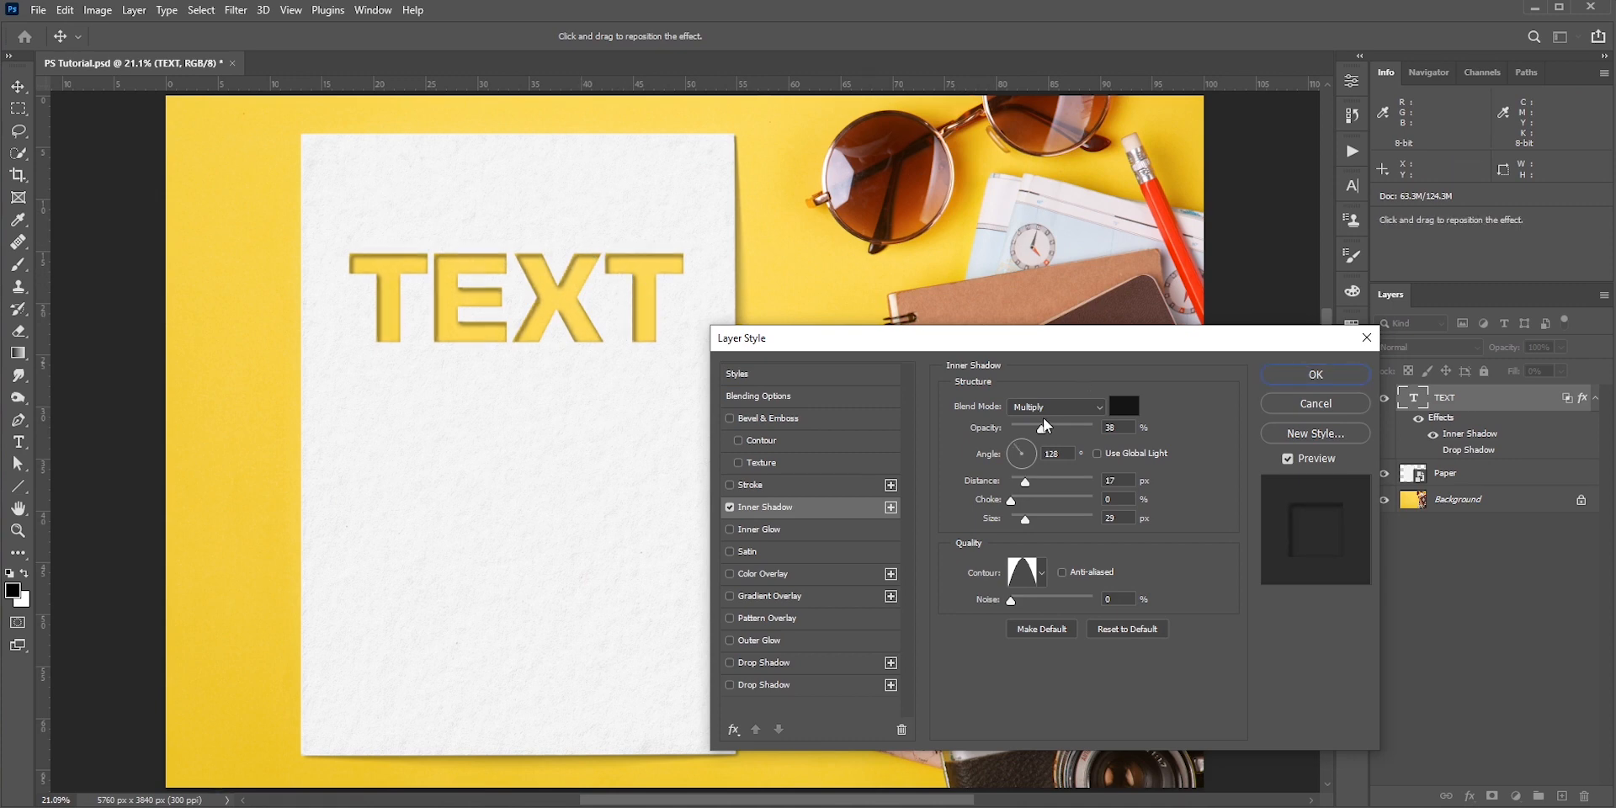
drag(1040, 426, 1046, 426)
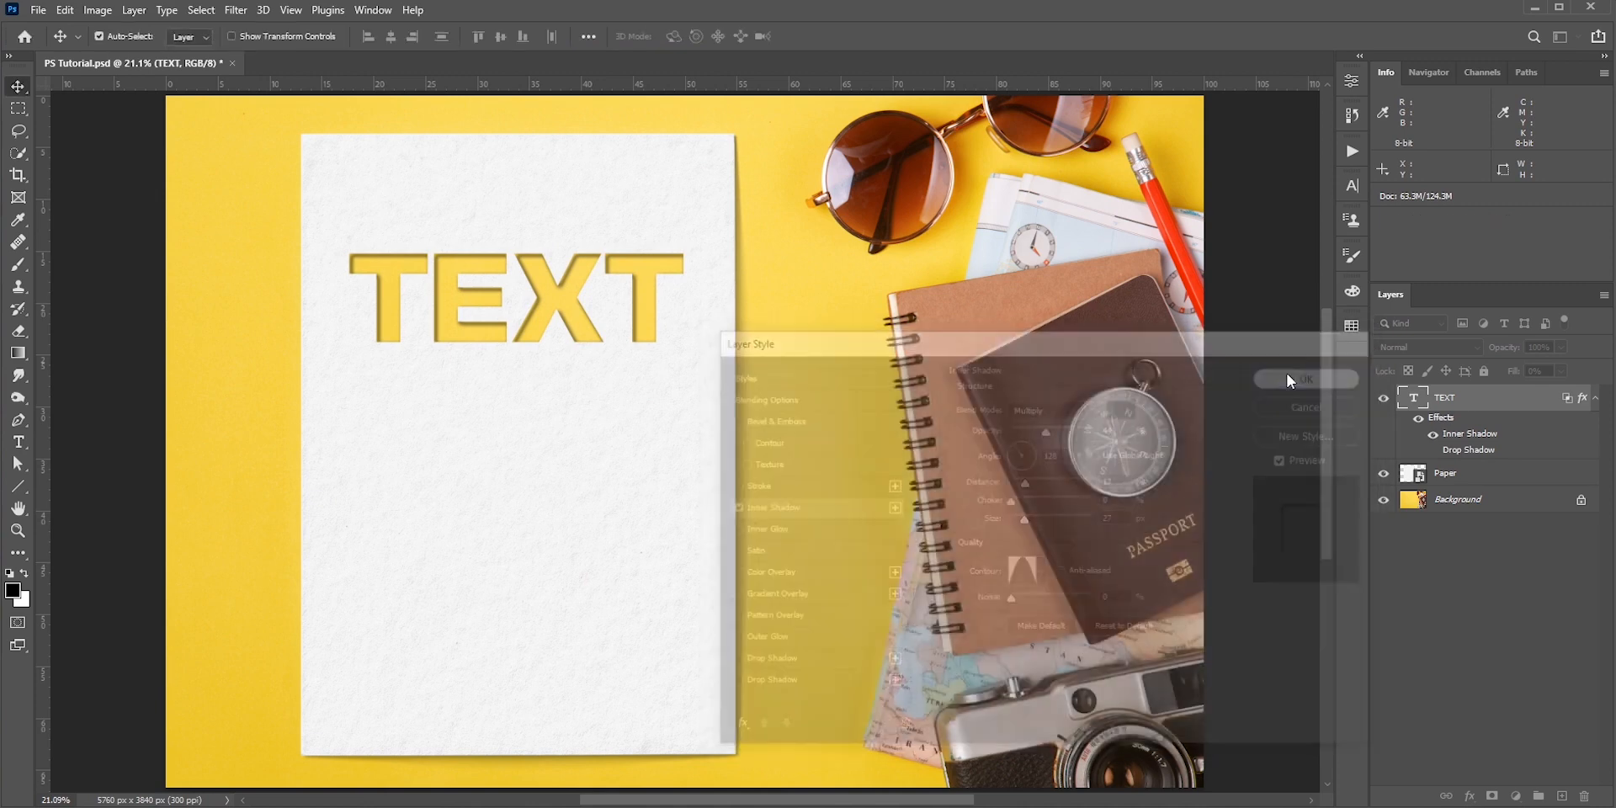
- Preview HELLO in Autoliva, DejaVu Sans, Josefin Sans and a Antara Distance fonts
click(1303, 379)
text(HELLO)
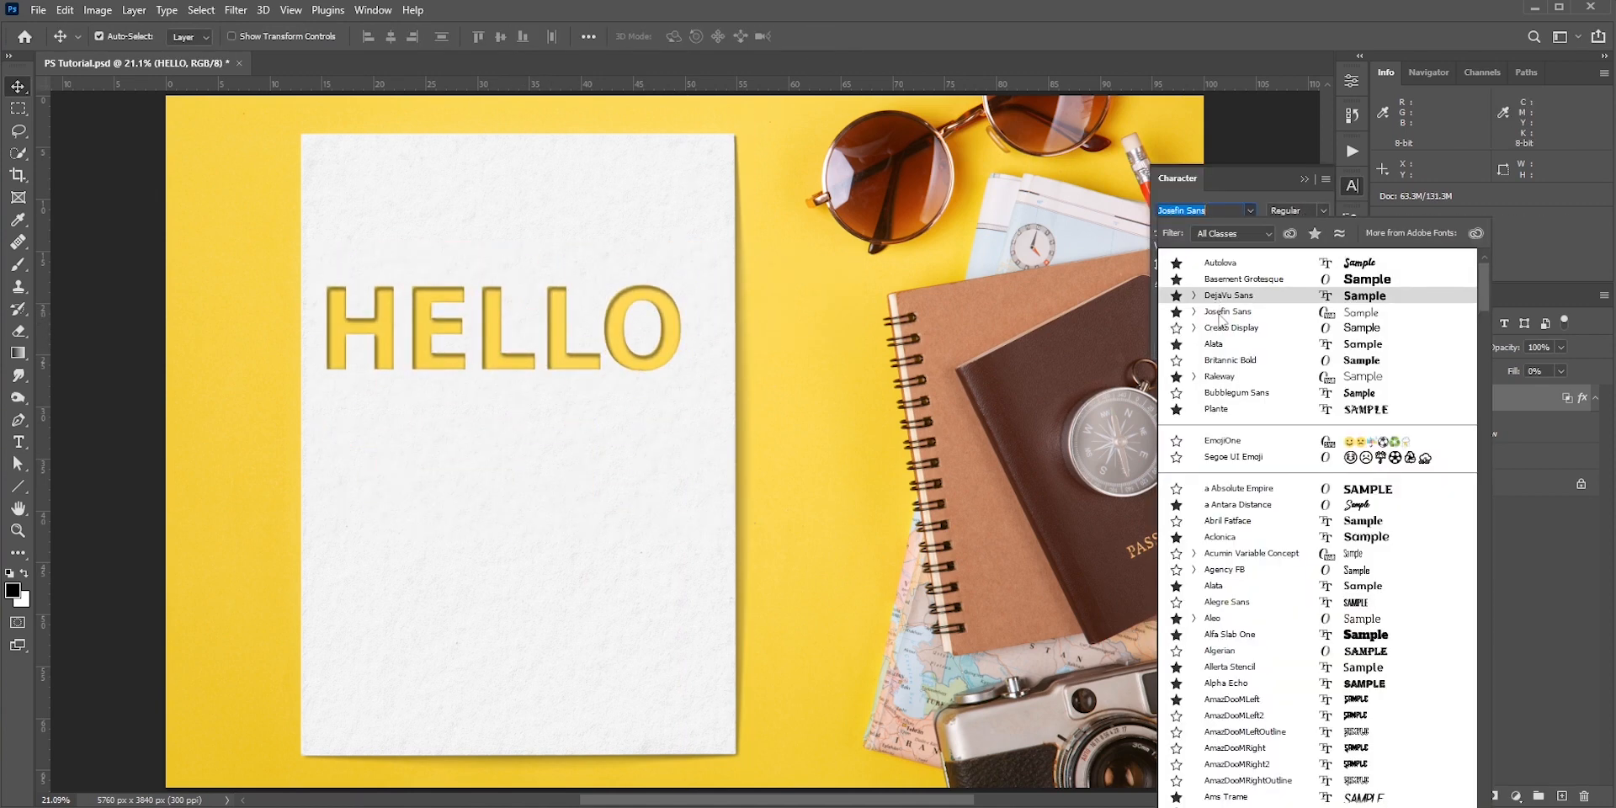
click(1231, 360)
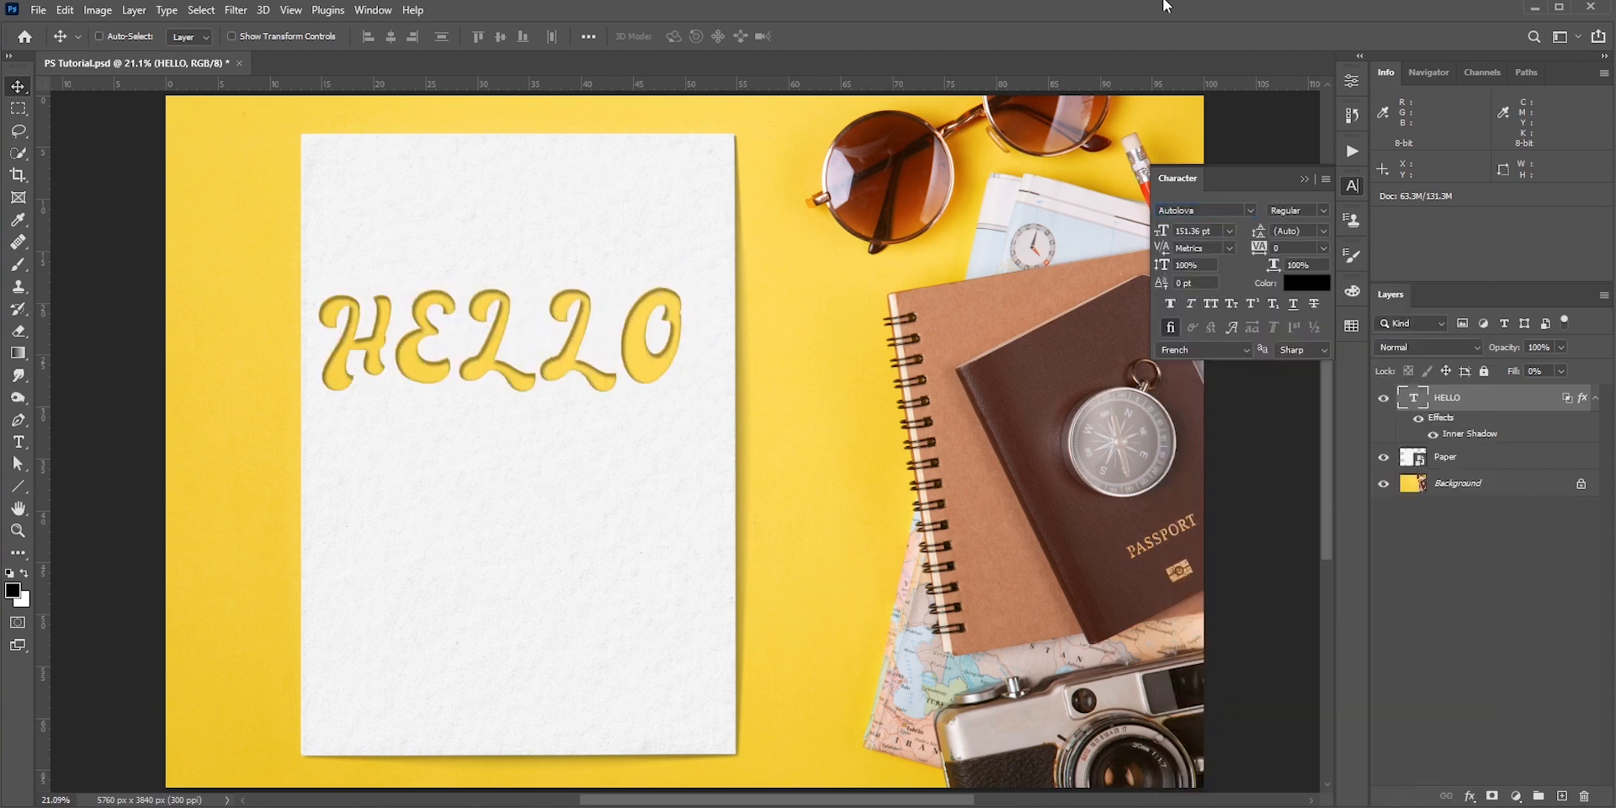
click(1243, 211)
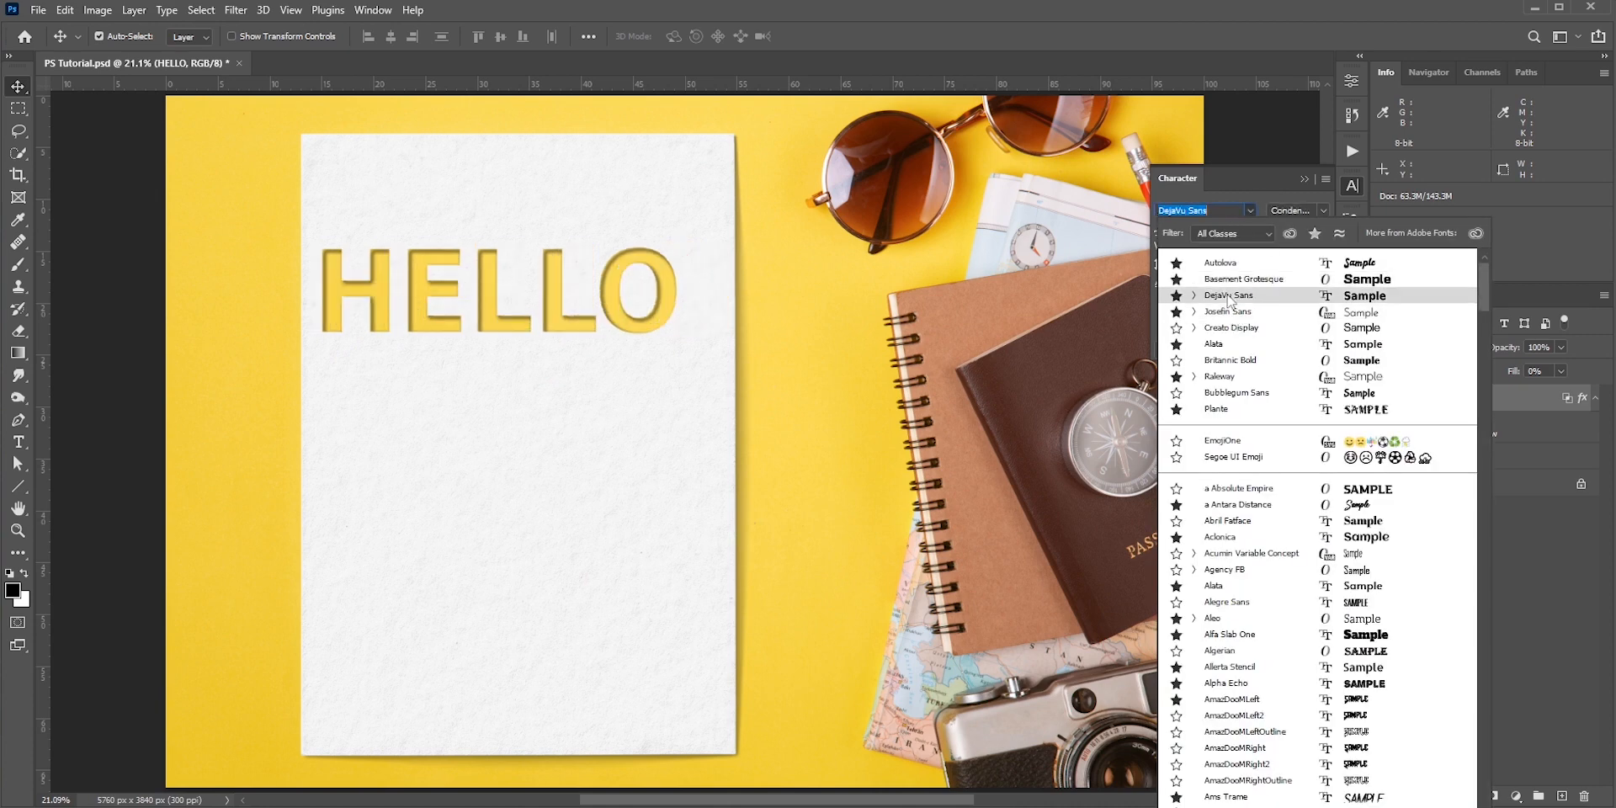
click(1227, 312)
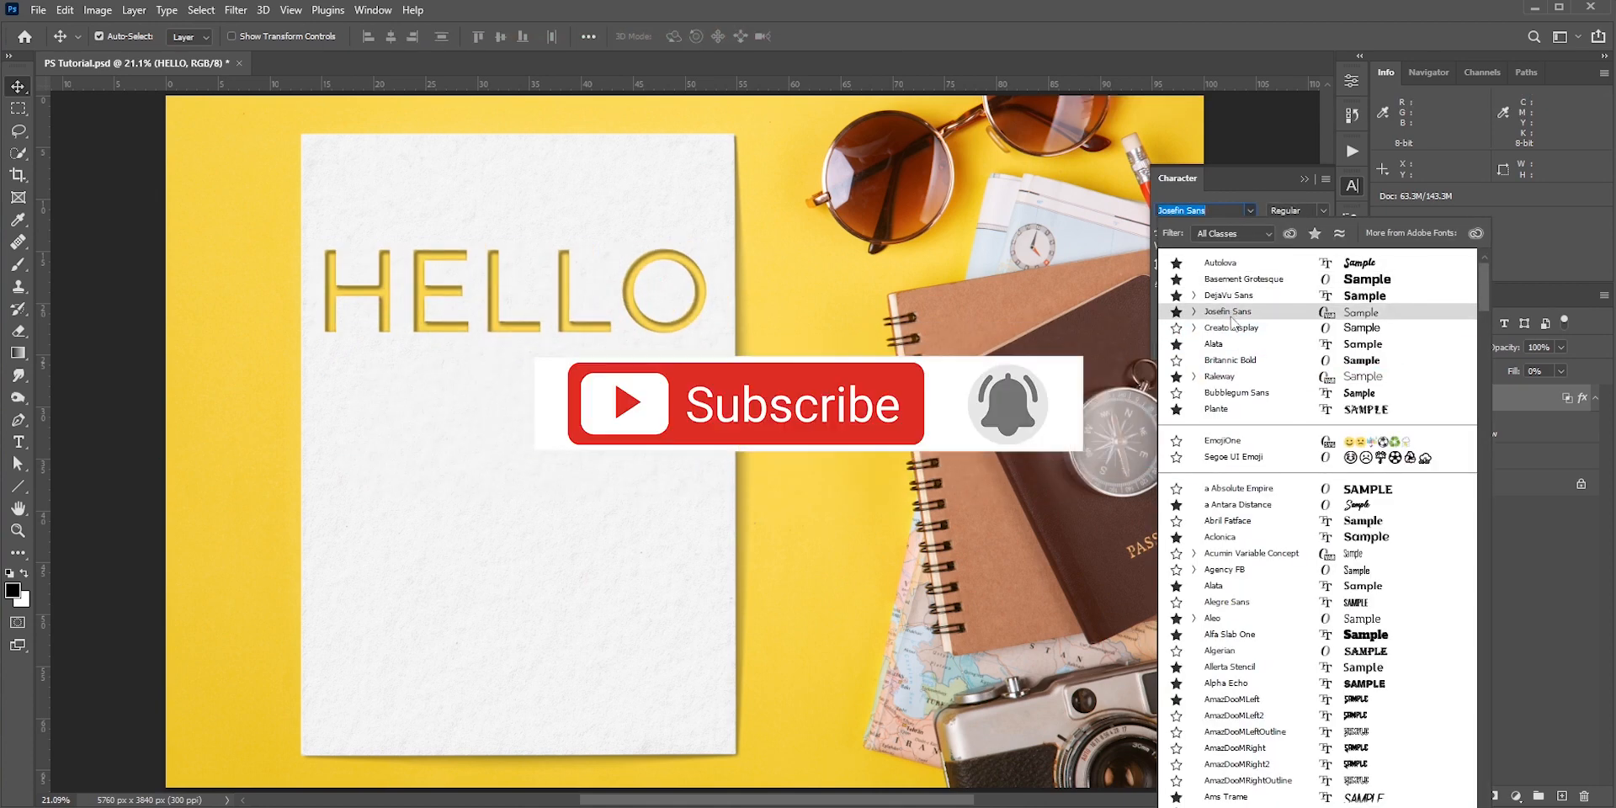
click(1238, 505)
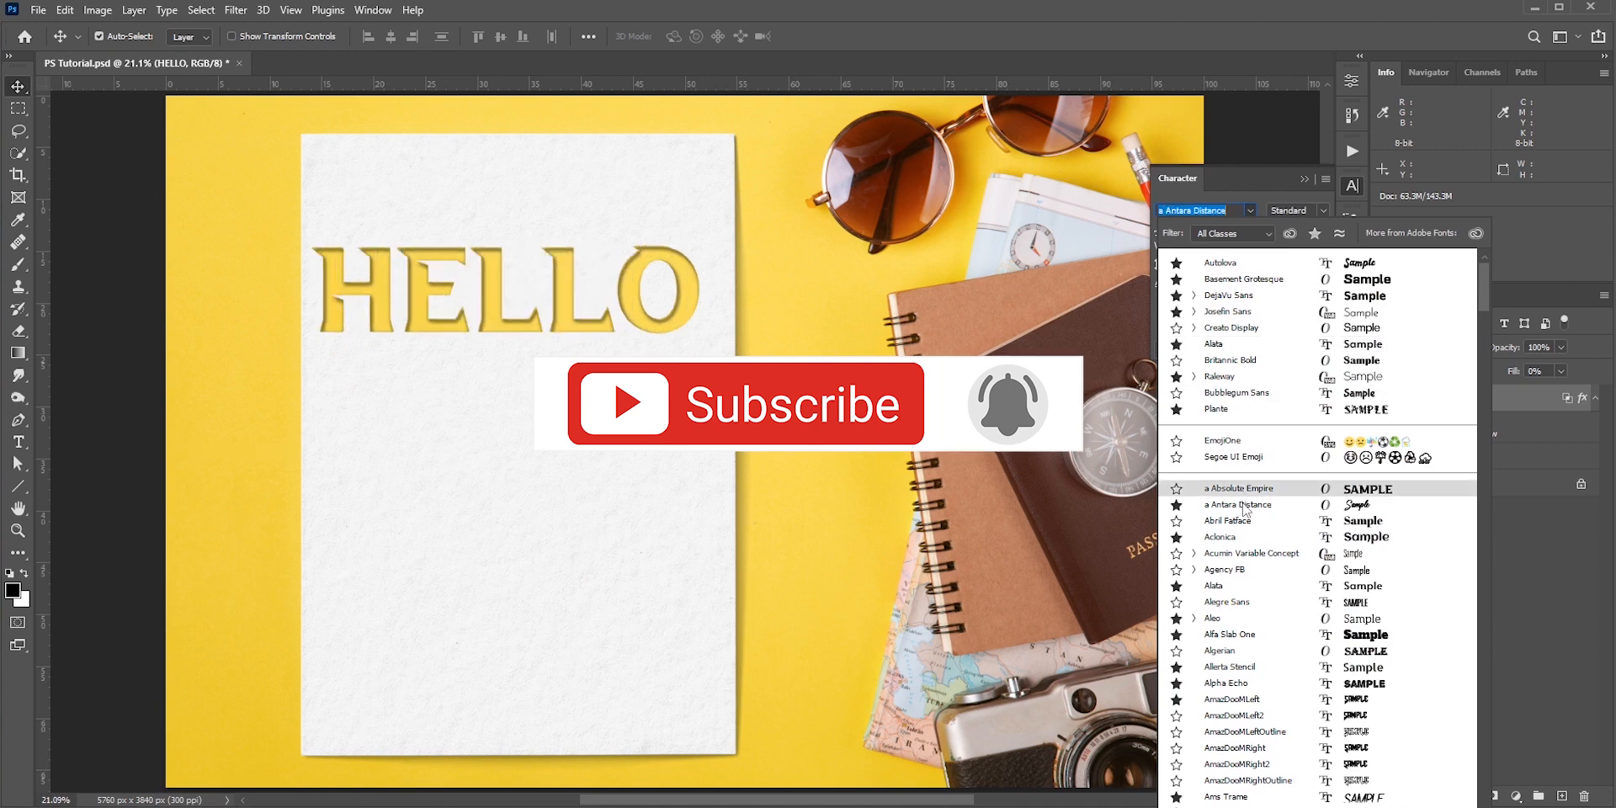